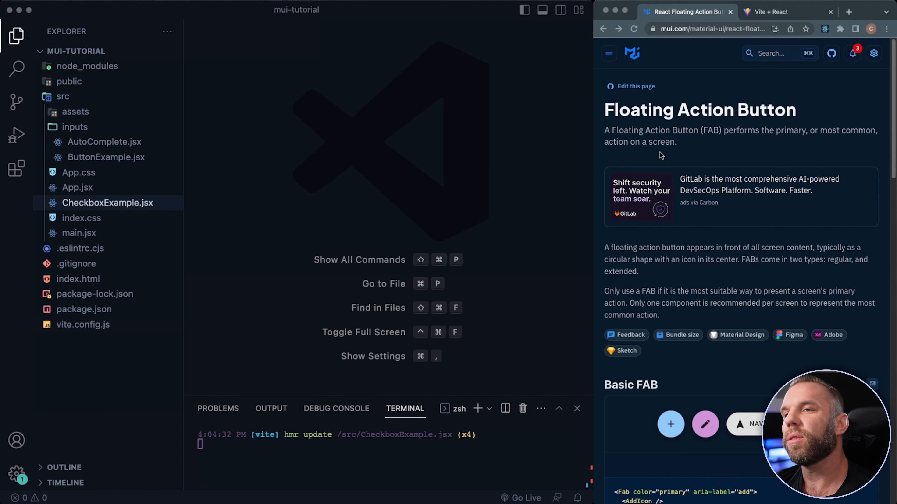
pyautogui.moveTo(552, 101)
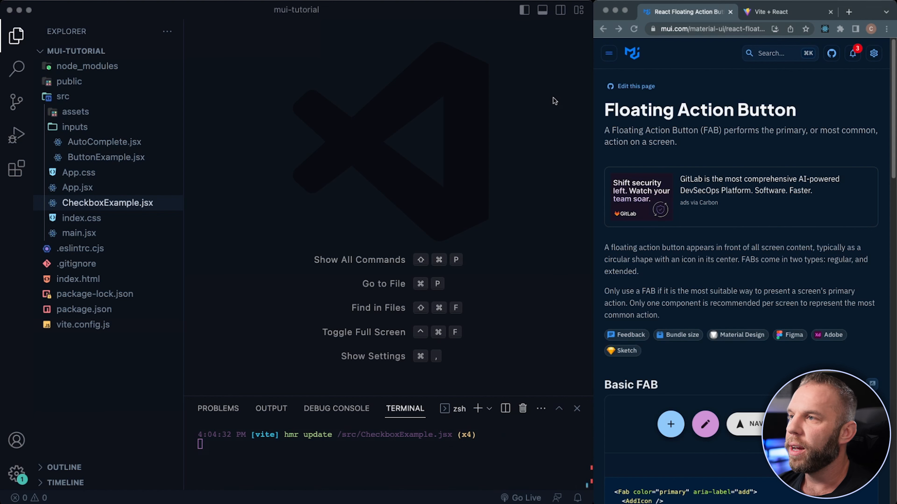
pyautogui.moveTo(707, 148)
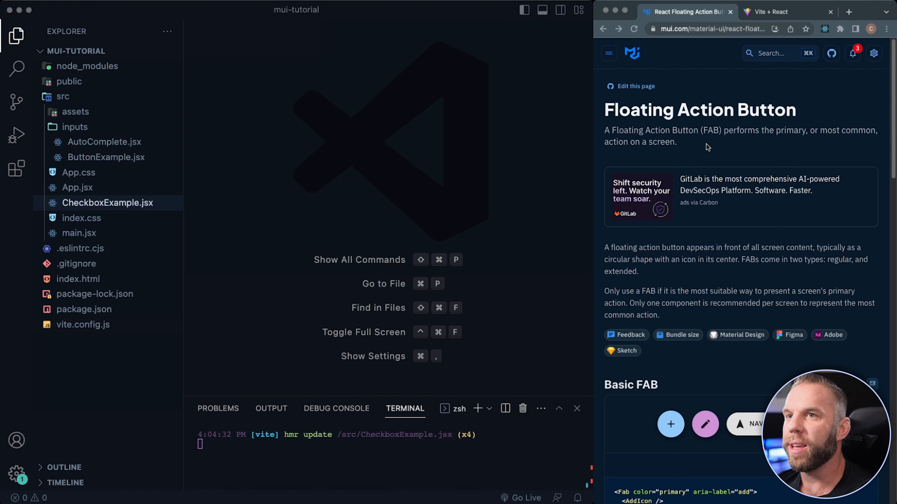
# Scroll the Floating Action Button docs to the Basic FAB demo and its code snippet.
pyautogui.scroll(-3)
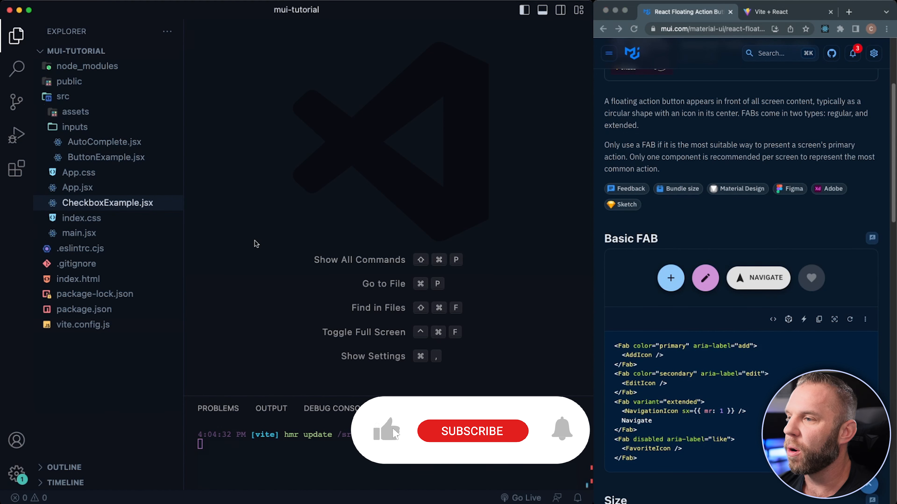
# Create FloatingActionExample.jsx inside the src/inputs folder.
pyautogui.click(472, 431)
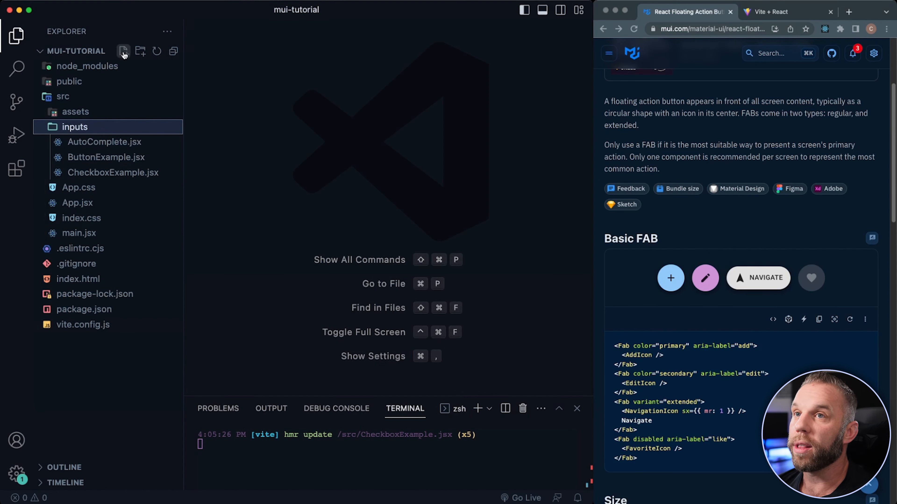
pyautogui.write('Float')
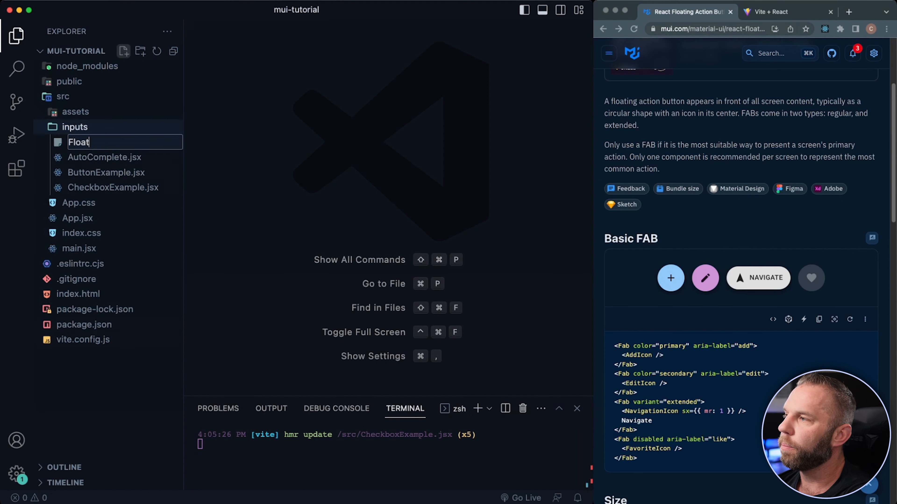
pyautogui.write('ing')
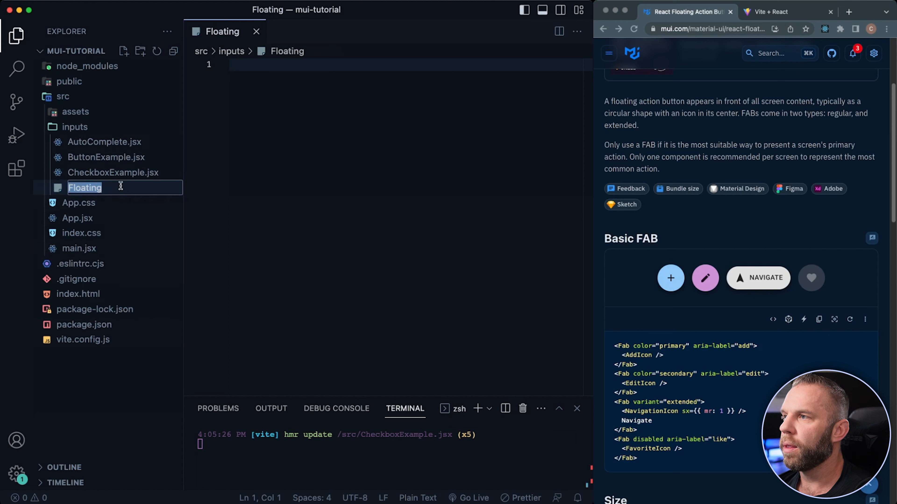
pyautogui.write('Action')
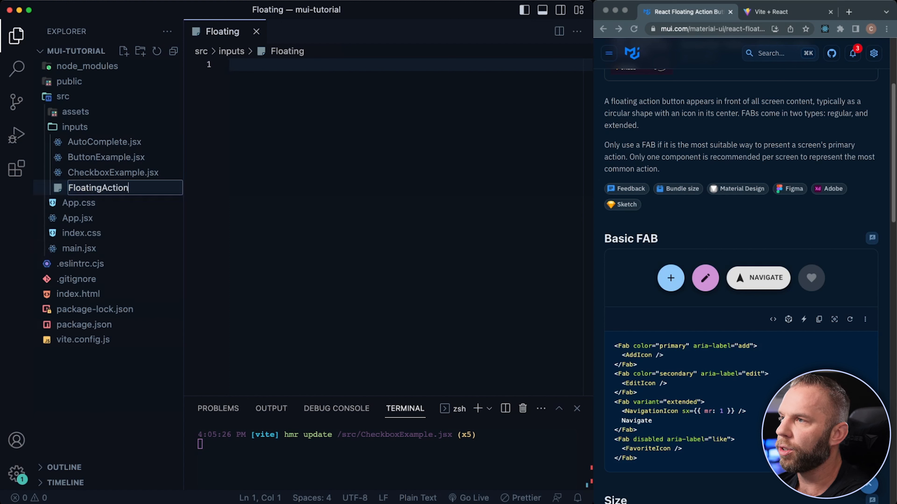
pyautogui.write('Example.j')
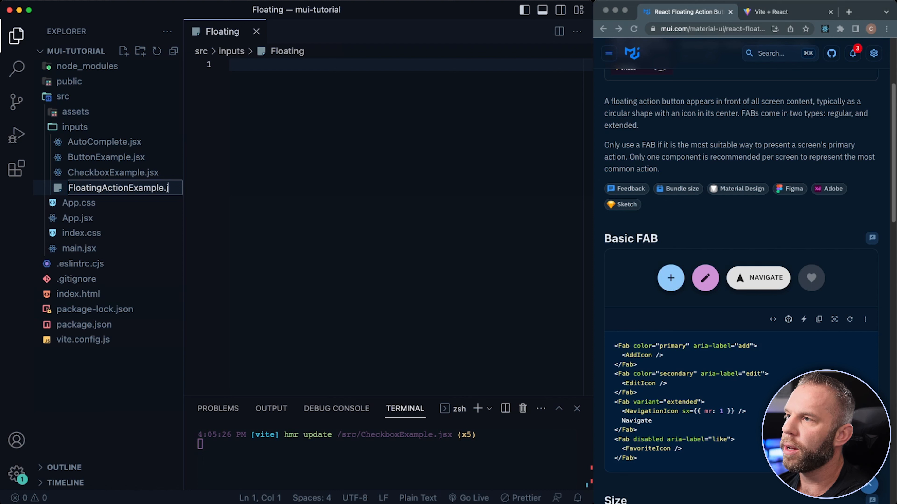
pyautogui.press('Enter')
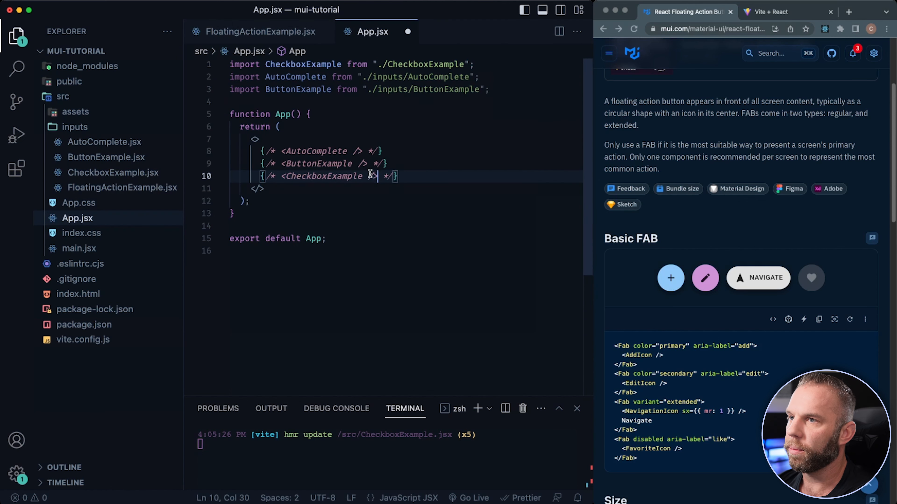
# Add <FloatingActionExample /> to App.jsx, accepting the auto-import suggestion.
pyautogui.write('<Fl')
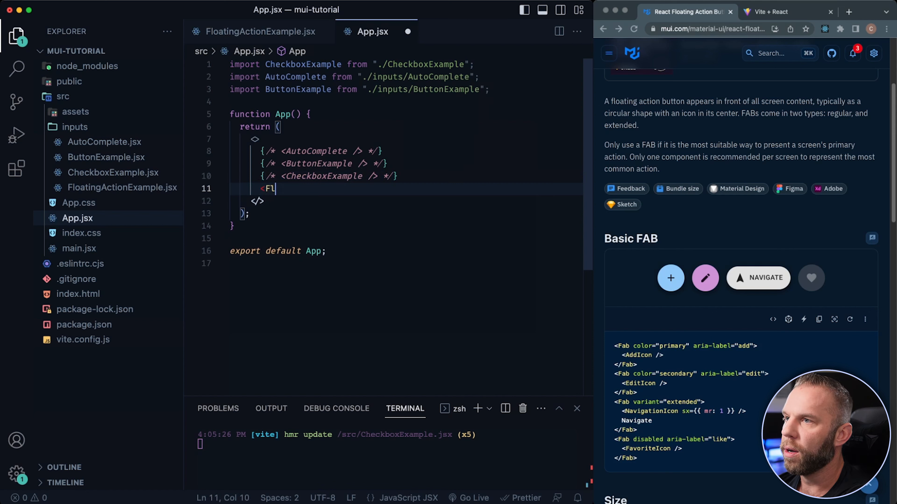
pyautogui.write('oatingActio')
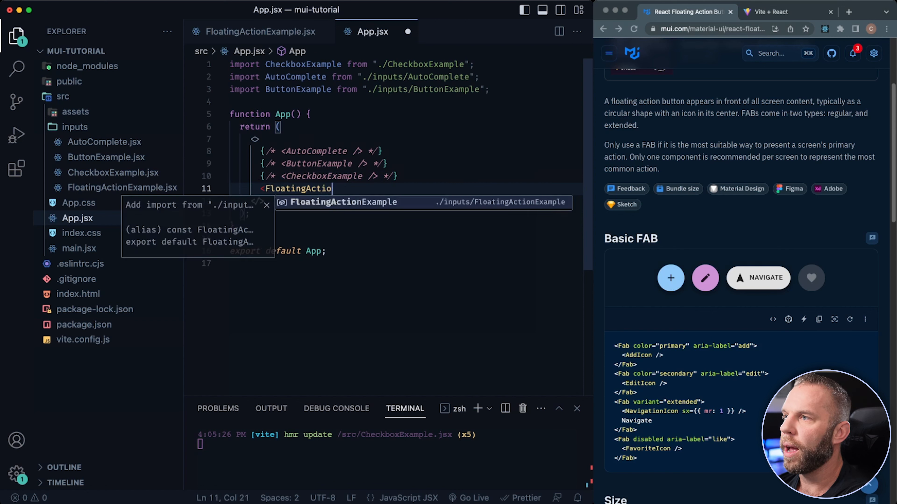
pyautogui.press('Tab')
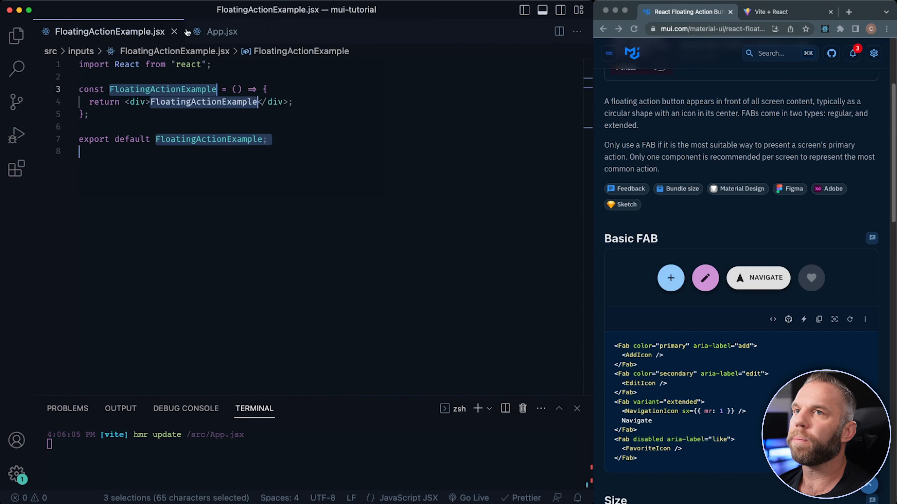
# Check the running app at localhost:5173 renders the placeholder text, then return to the docs.
pyautogui.click(771, 12)
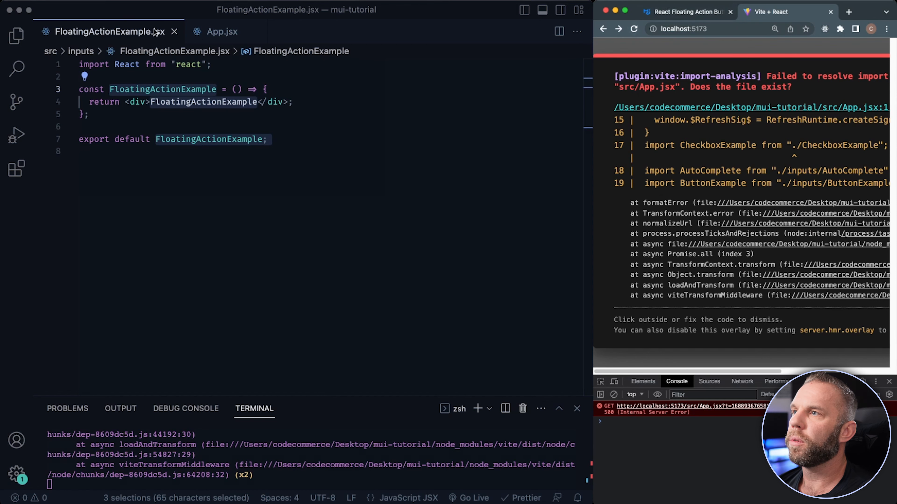
pyautogui.click(222, 32)
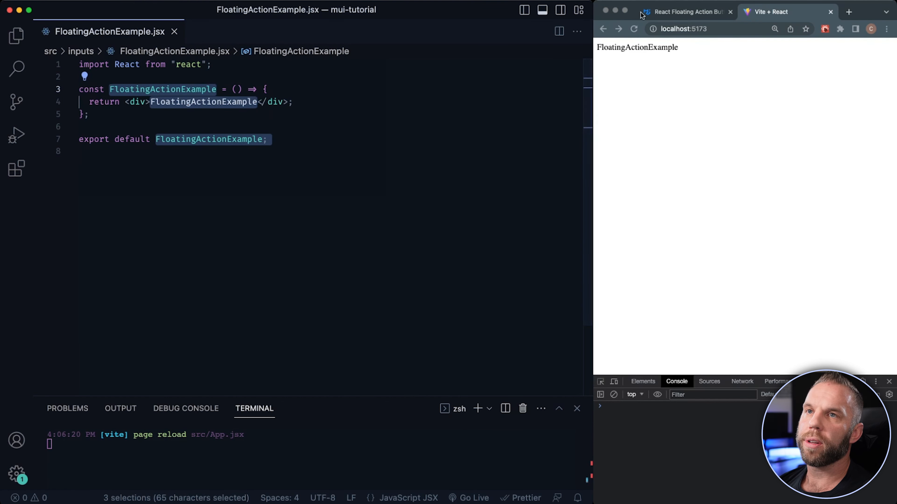
pyautogui.click(686, 12)
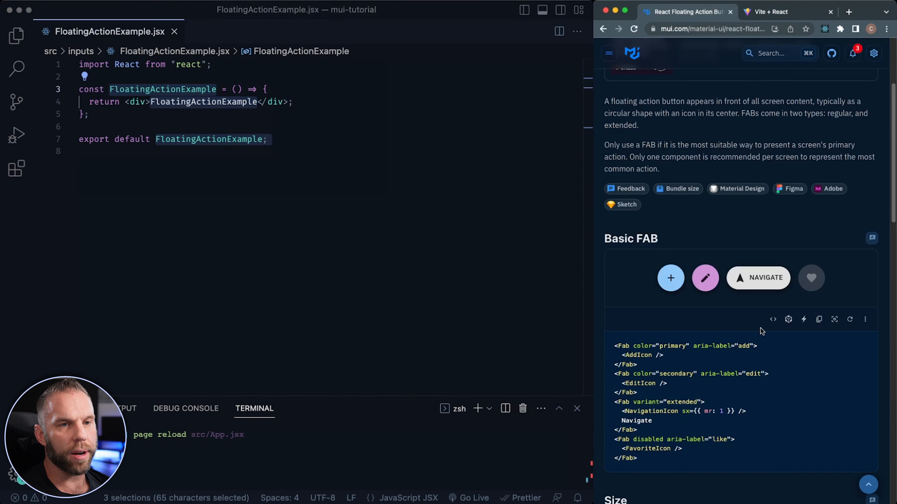
# Expand the Basic FAB example's full JavaScript source and scroll through it.
pyautogui.click(773, 319)
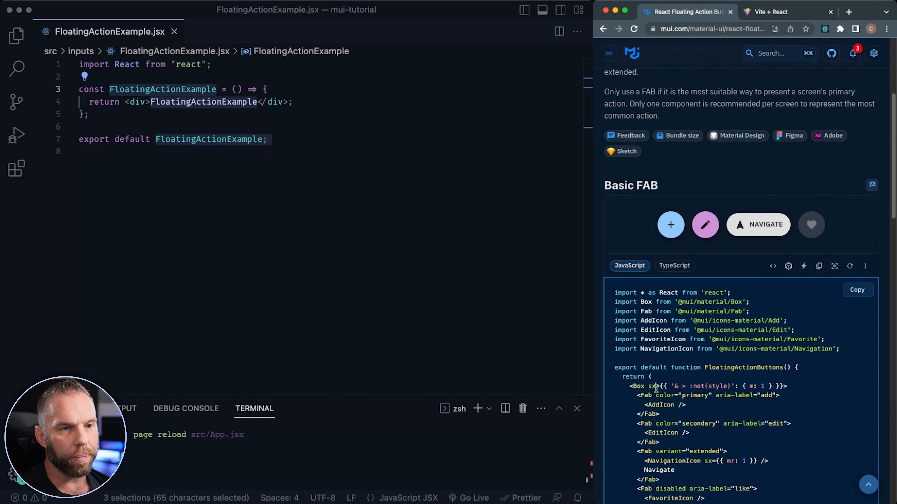
pyautogui.scroll(-3)
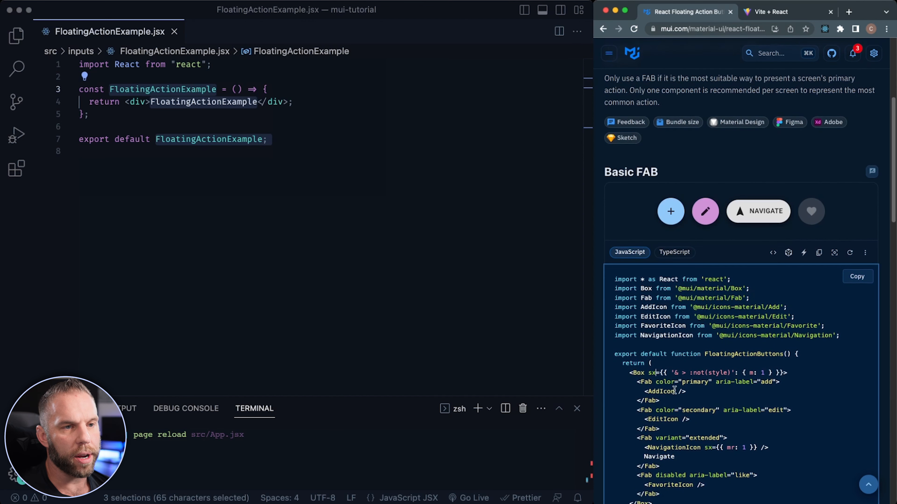
pyautogui.scroll(-3)
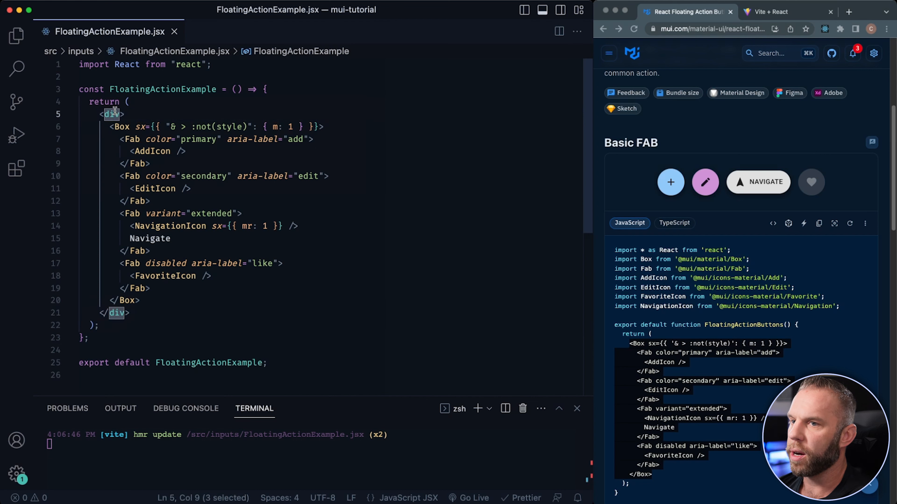
pyautogui.moveTo(115, 114)
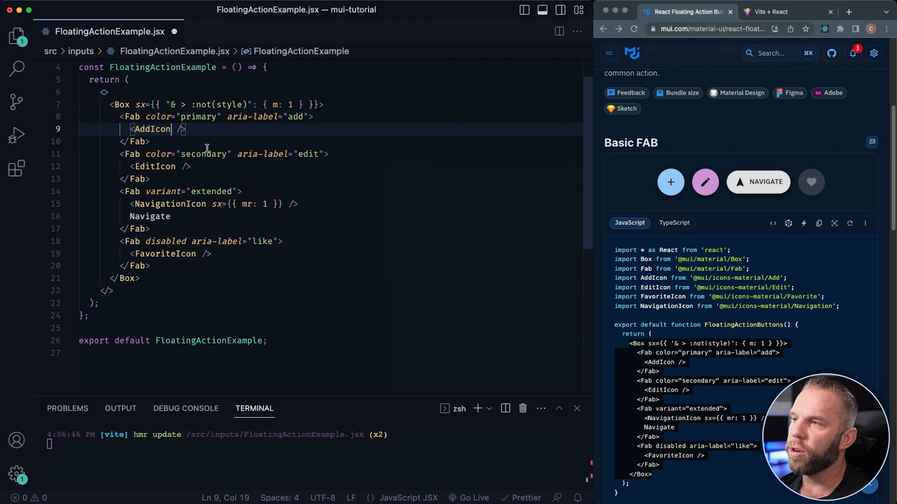
pyautogui.moveTo(255, 174)
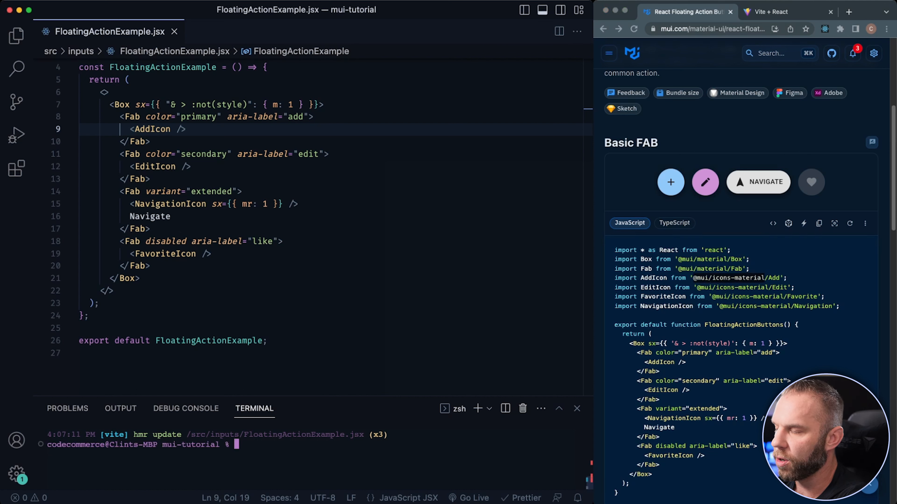
pyautogui.write('npm i @mui/icons-material')
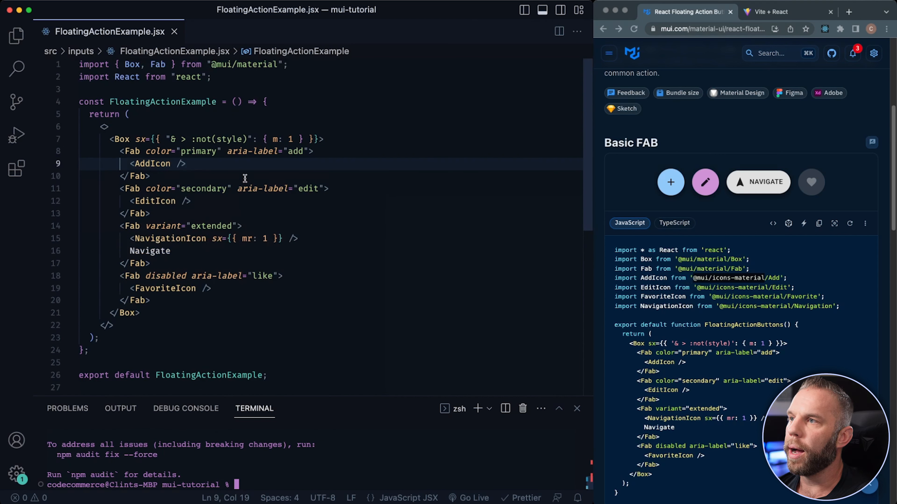
pyautogui.click(175, 201)
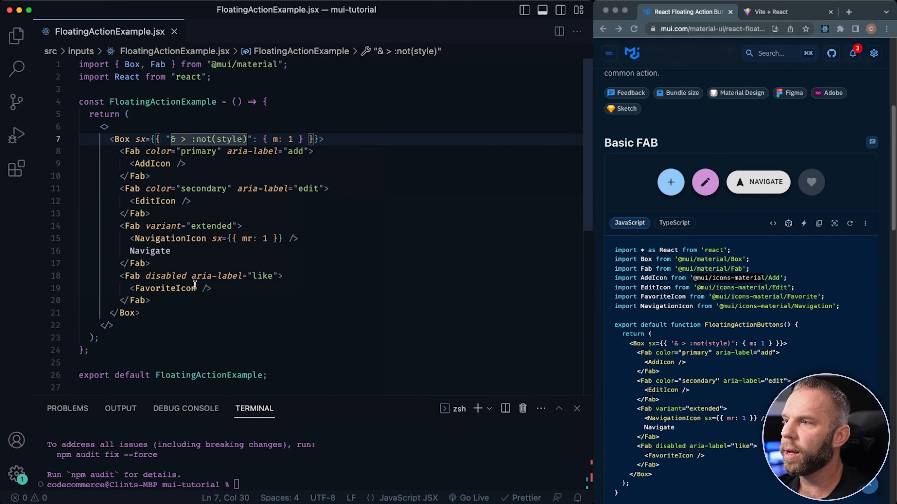
pyautogui.write('n')
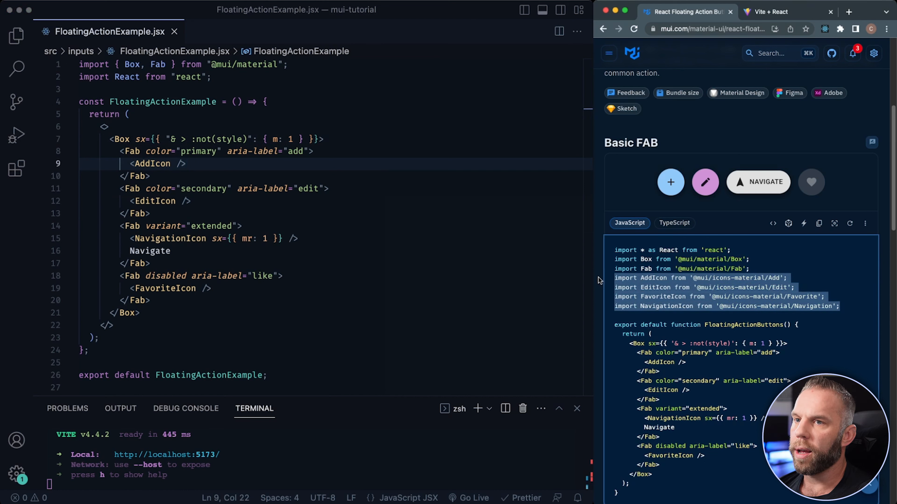
pyautogui.moveTo(611, 280)
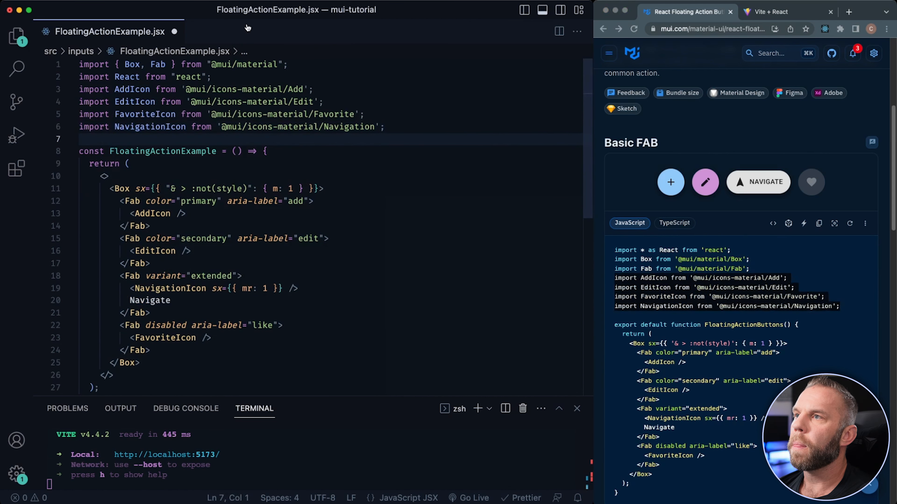
# View the running app to confirm all four floating action buttons render.
pyautogui.click(771, 12)
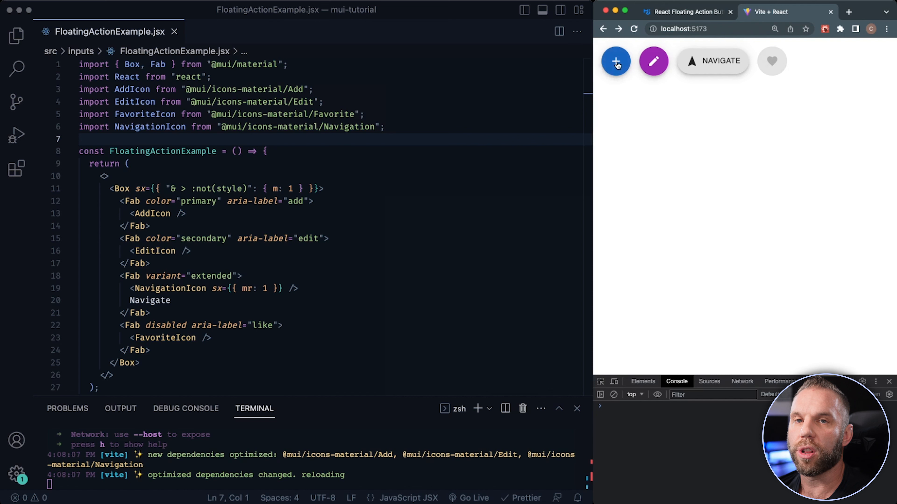
pyautogui.moveTo(788, 56)
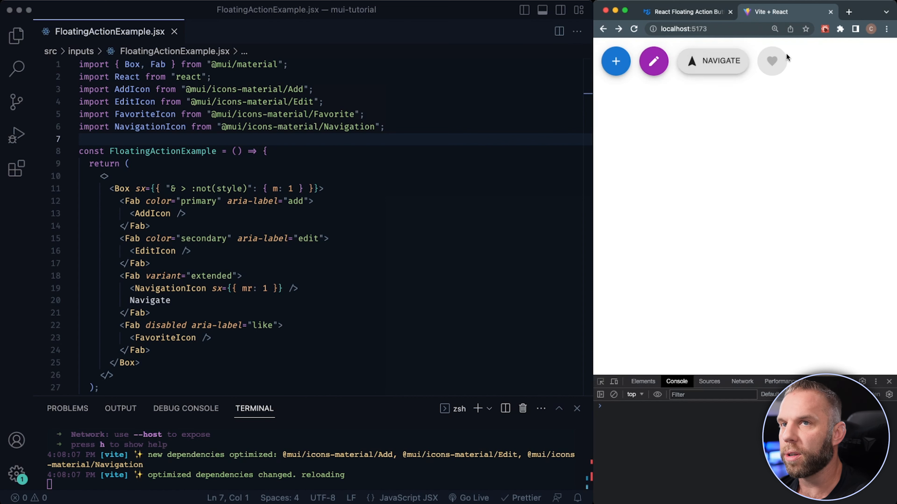
pyautogui.moveTo(621, 58)
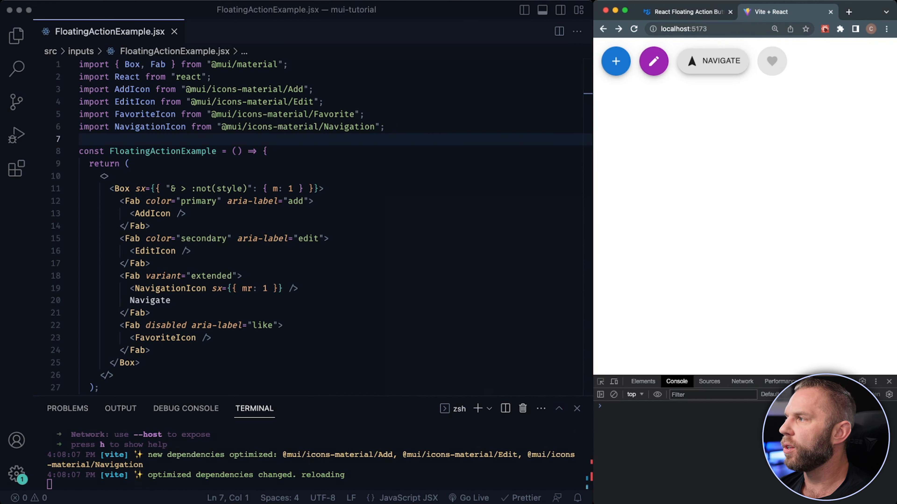
pyautogui.scroll(-3)
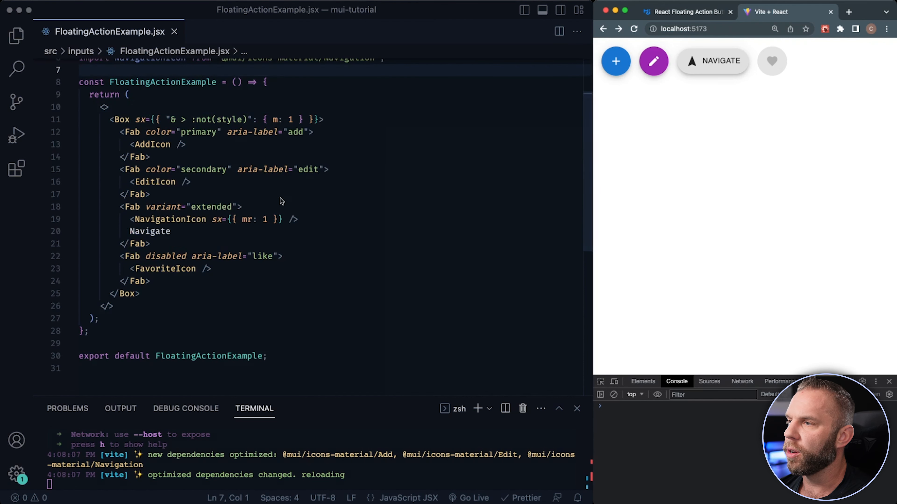
pyautogui.moveTo(568, 86)
pyautogui.write(' disabled')
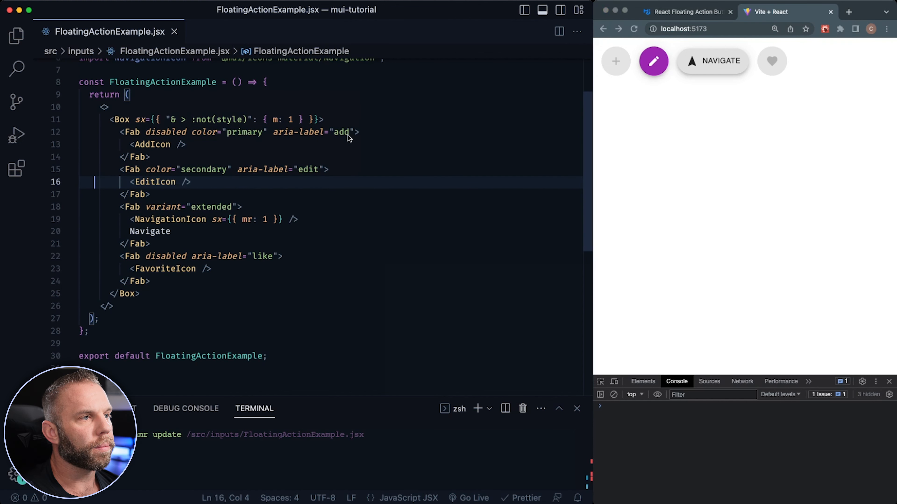
# Scroll the MUI docs to the Size section with small, medium and large FABs.
pyautogui.click(689, 12)
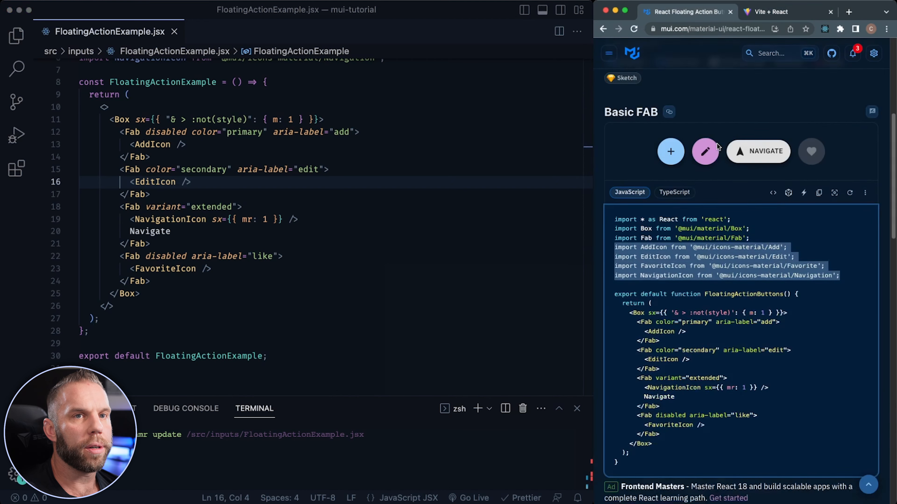
pyautogui.scroll(-3)
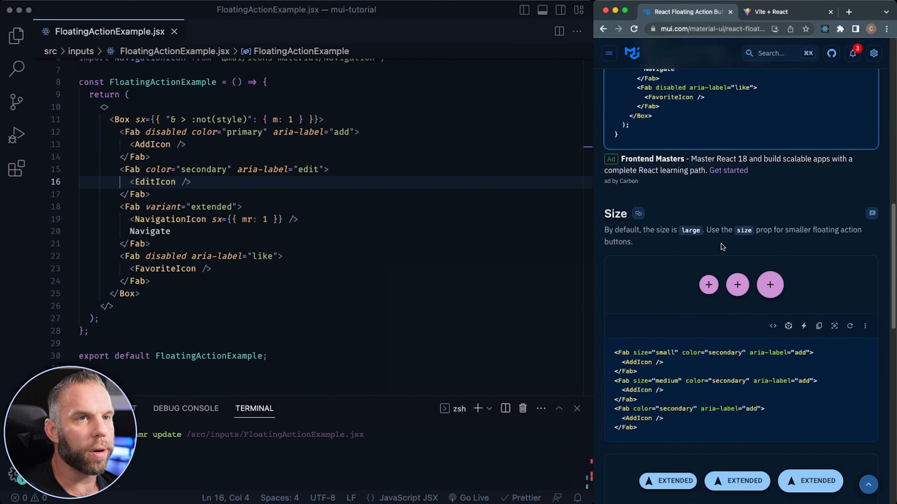
pyautogui.scroll(-3)
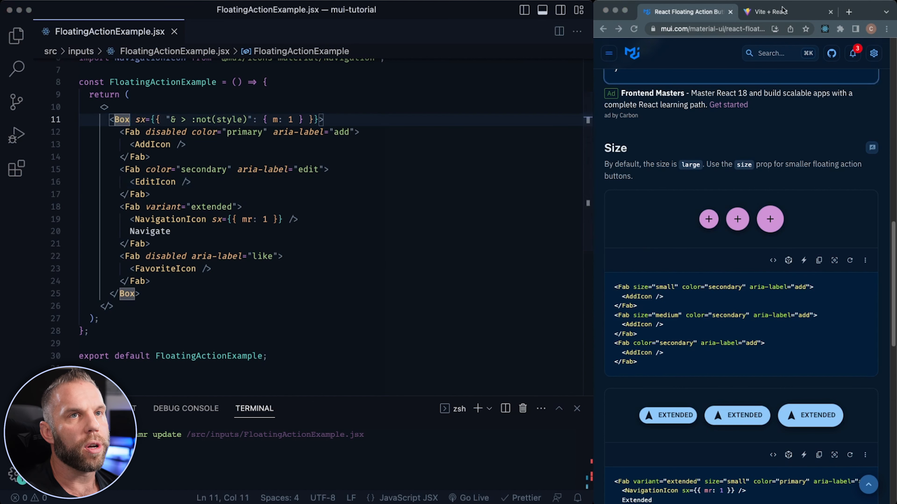
# Try size="small" on the Box and compare with the docs' Size examples.
pyautogui.click(770, 11)
pyautogui.write(' size="')
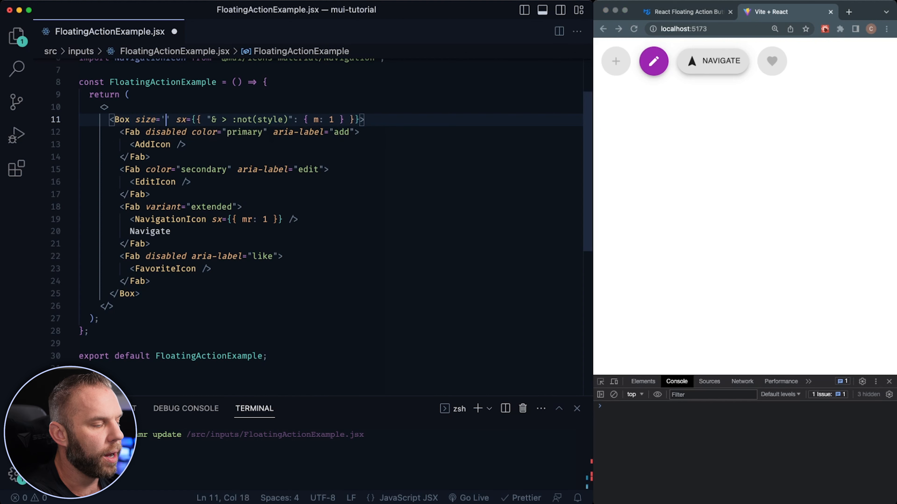
pyautogui.write('small"')
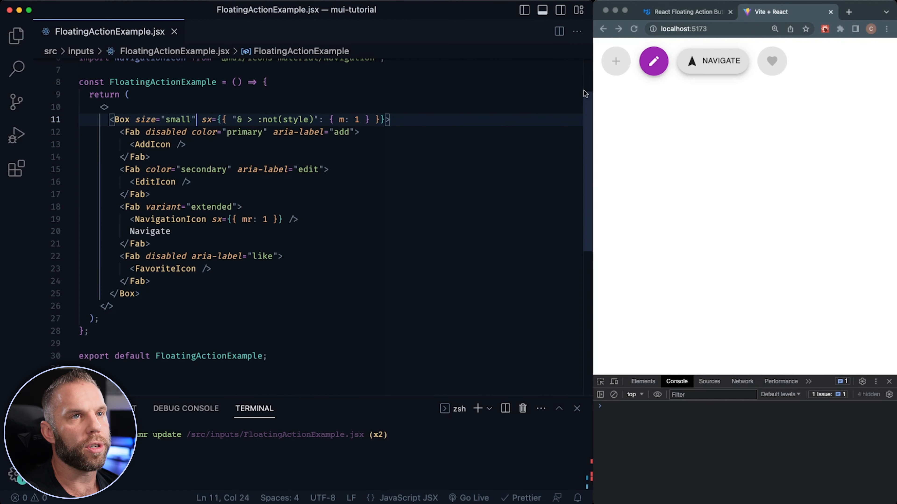
pyautogui.click(687, 12)
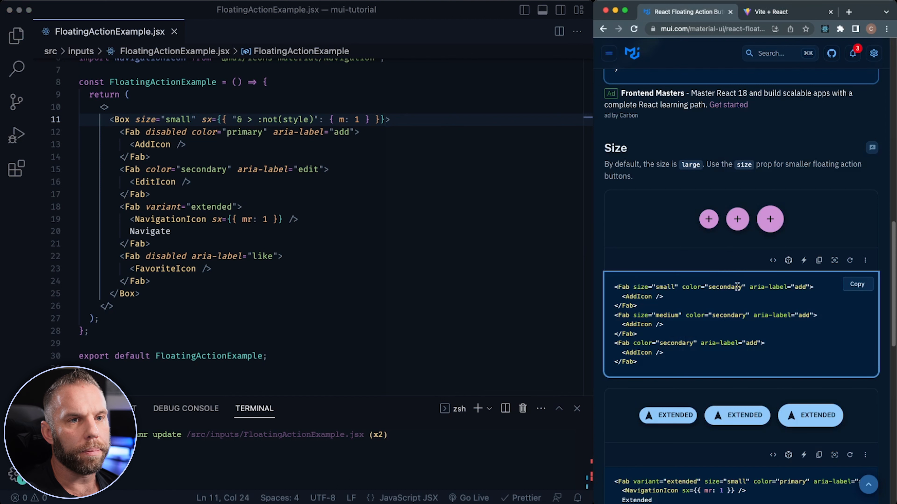
pyautogui.click(770, 12)
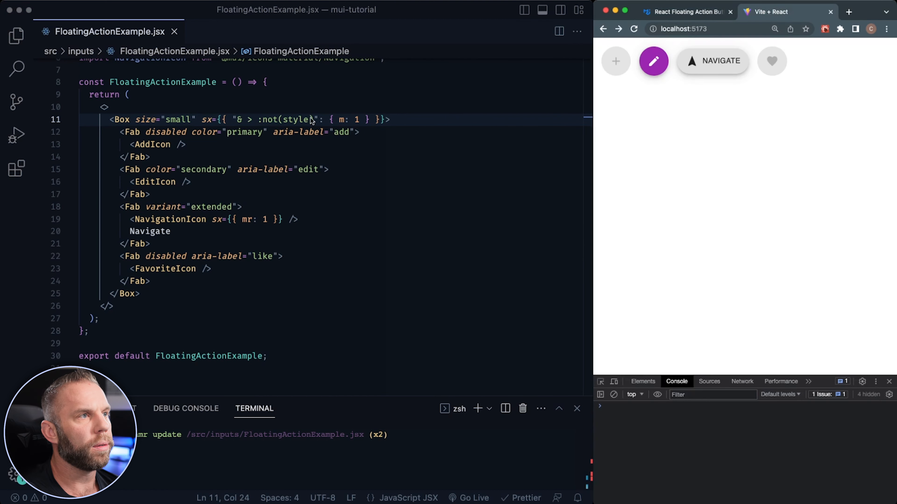
# Move size="small" from the Box onto the disabled add Fab instead.
pyautogui.moveTo(135, 119); pyautogui.dragTo(196, 119)
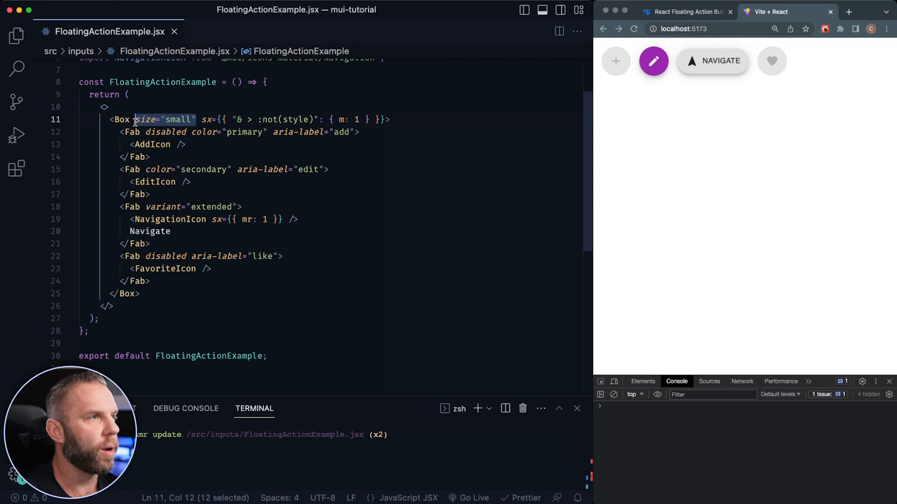
pyautogui.press('Delete')
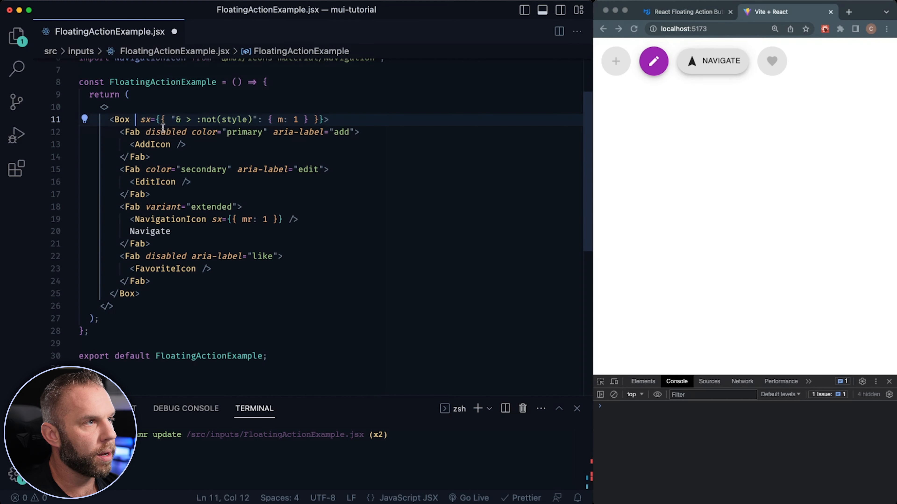
pyautogui.doubleClick(144, 119)
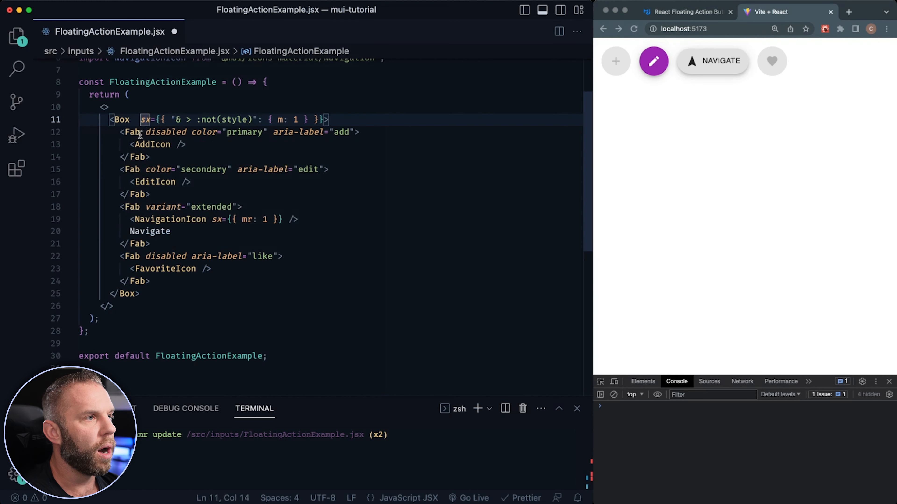
pyautogui.write('size="small"')
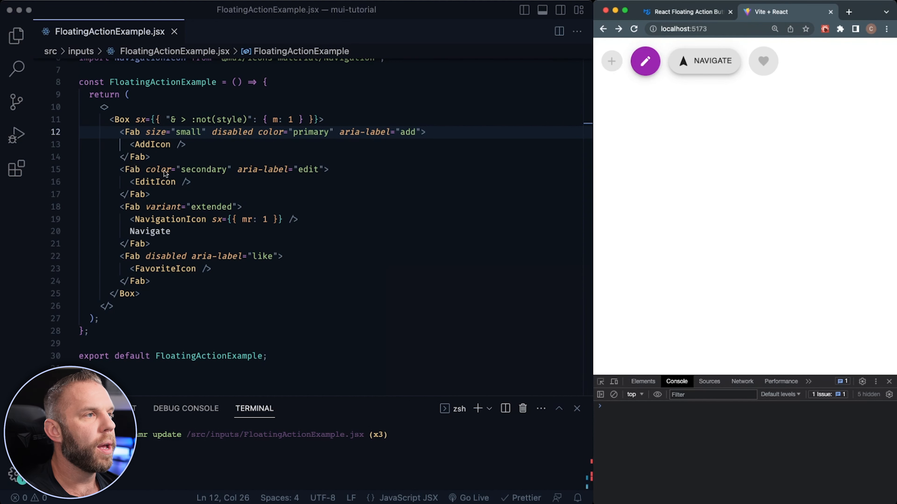
# Give the secondary edit Fab size="large", replacing the tried "medium" value.
pyautogui.click(688, 11)
pyautogui.write(' size="medium"')
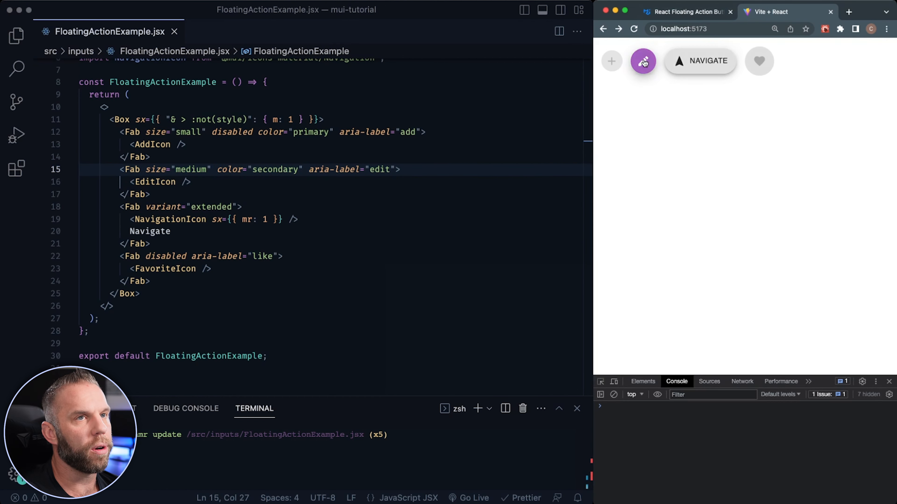
pyautogui.doubleClick(191, 170)
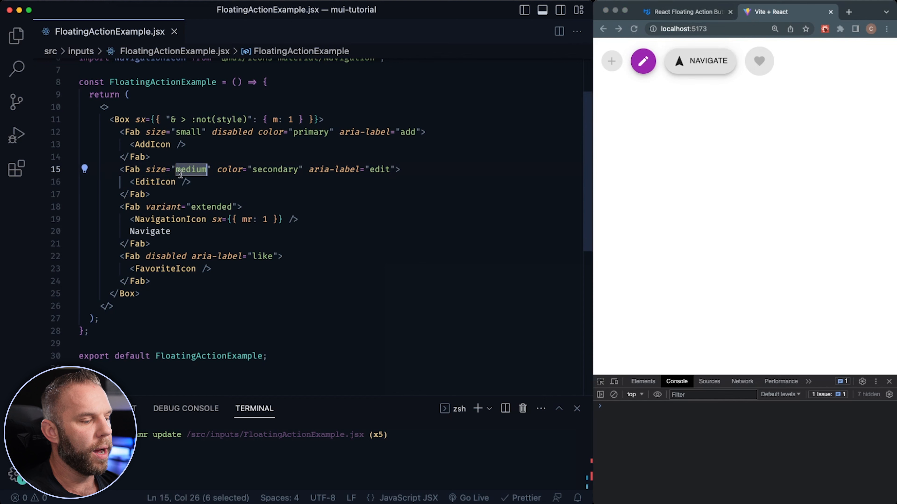
pyautogui.write('large')
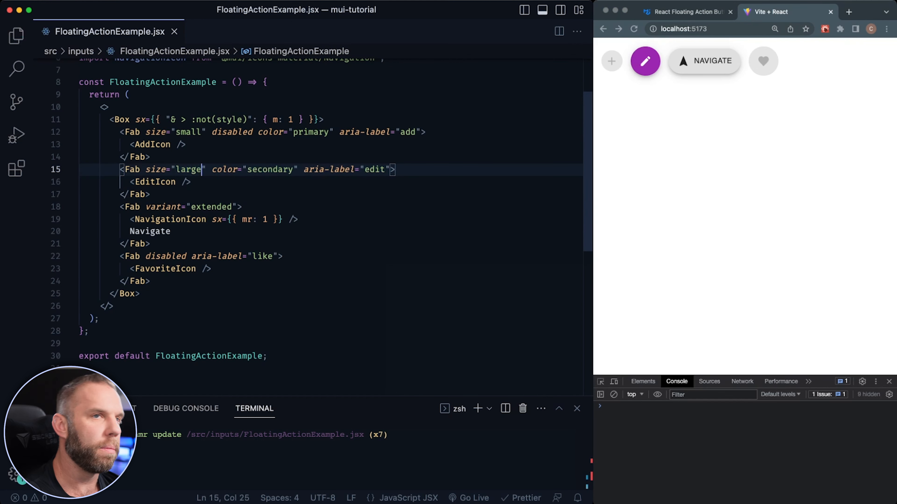
pyautogui.click(684, 13)
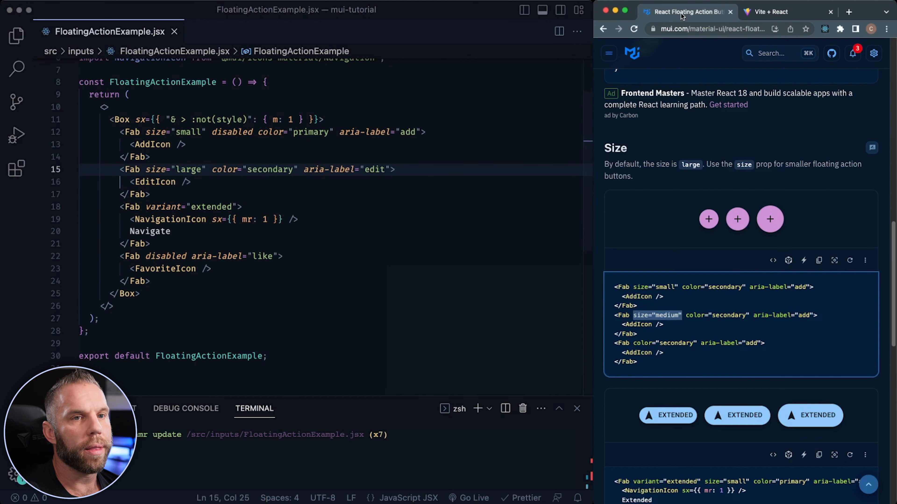
# Browse down to the Animation section and select the ITEM TWO tab in its demo.
pyautogui.scroll(-3)
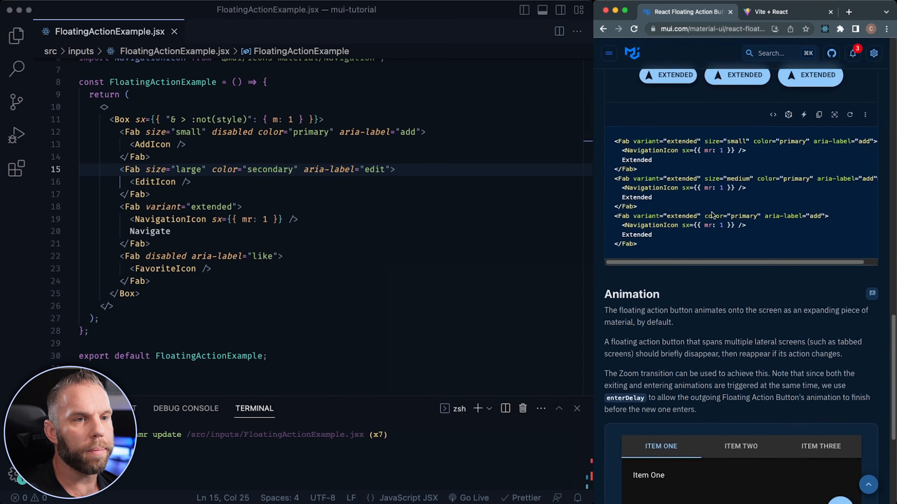
pyautogui.scroll(-3)
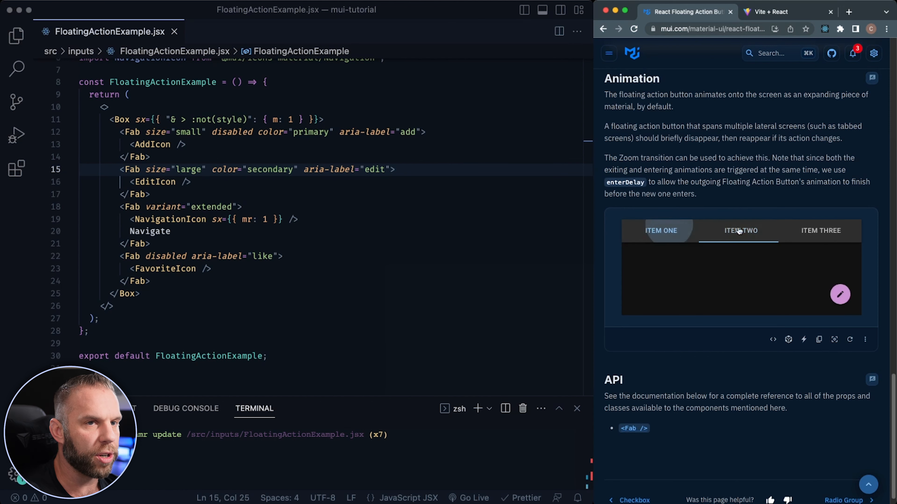
pyautogui.click(821, 231)
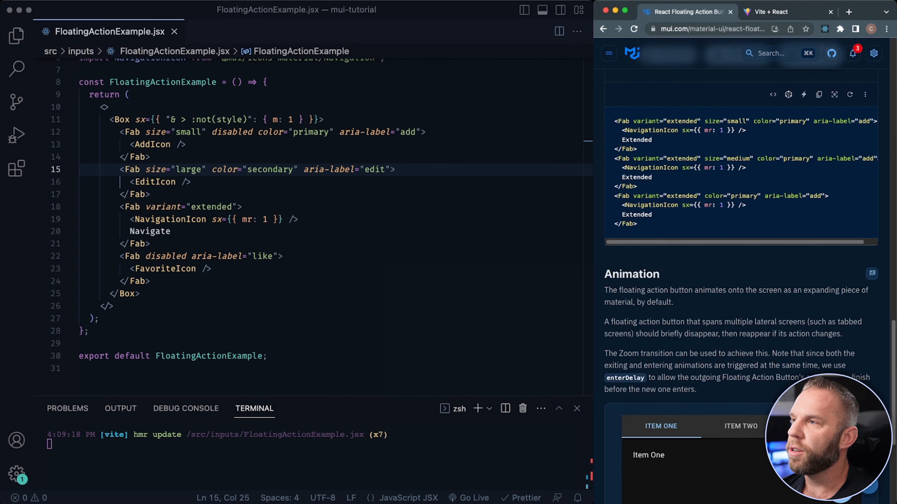
pyautogui.moveTo(653, 72)
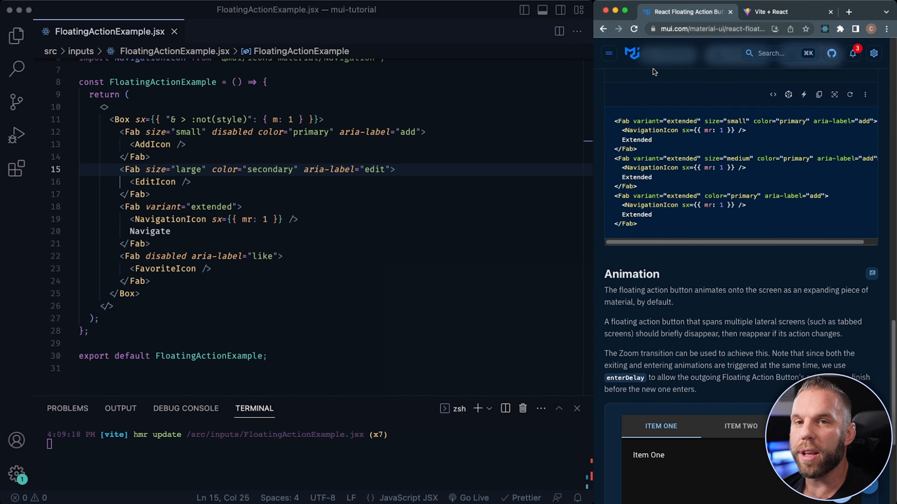